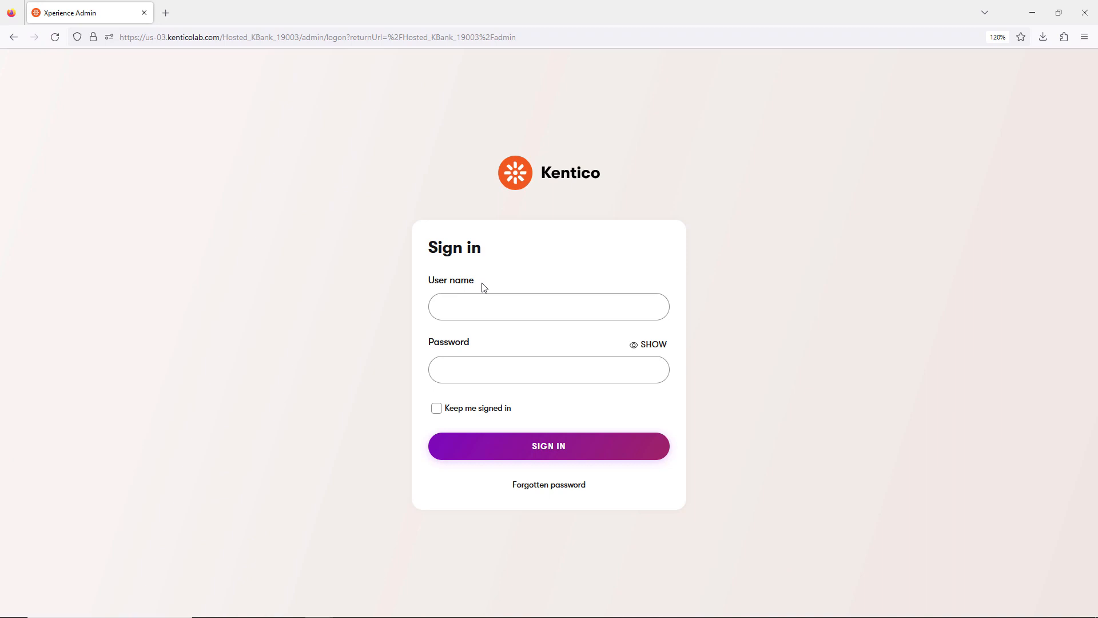
Enter the administrator password and sign in to the Kentico Kbank admin dashboard.
type("••")
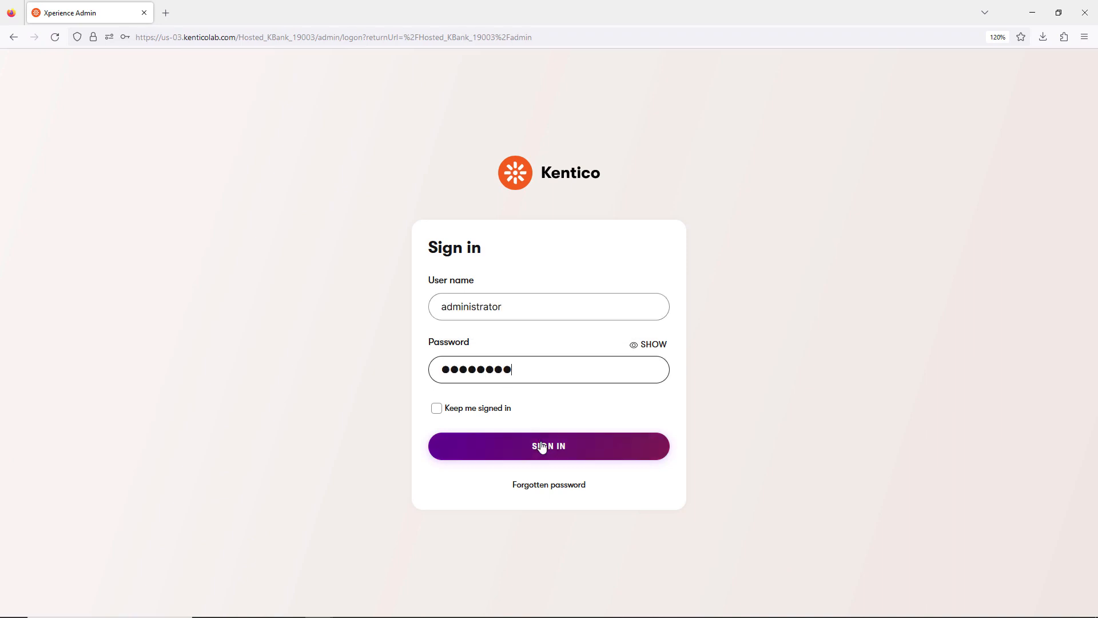
left_click(548, 446)
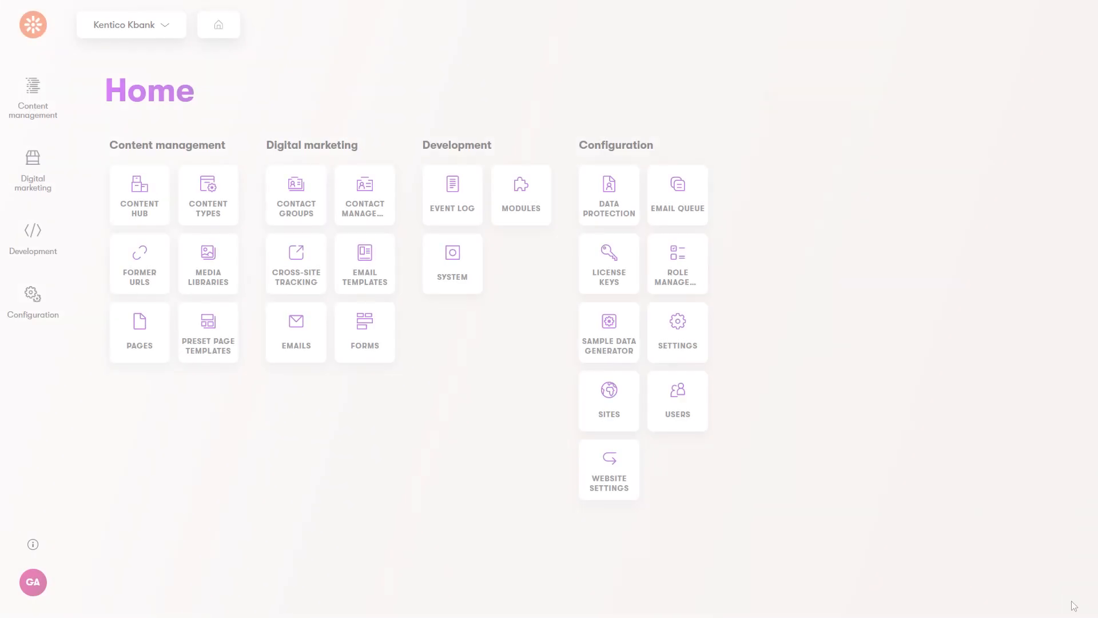
mouse_move(702, 275)
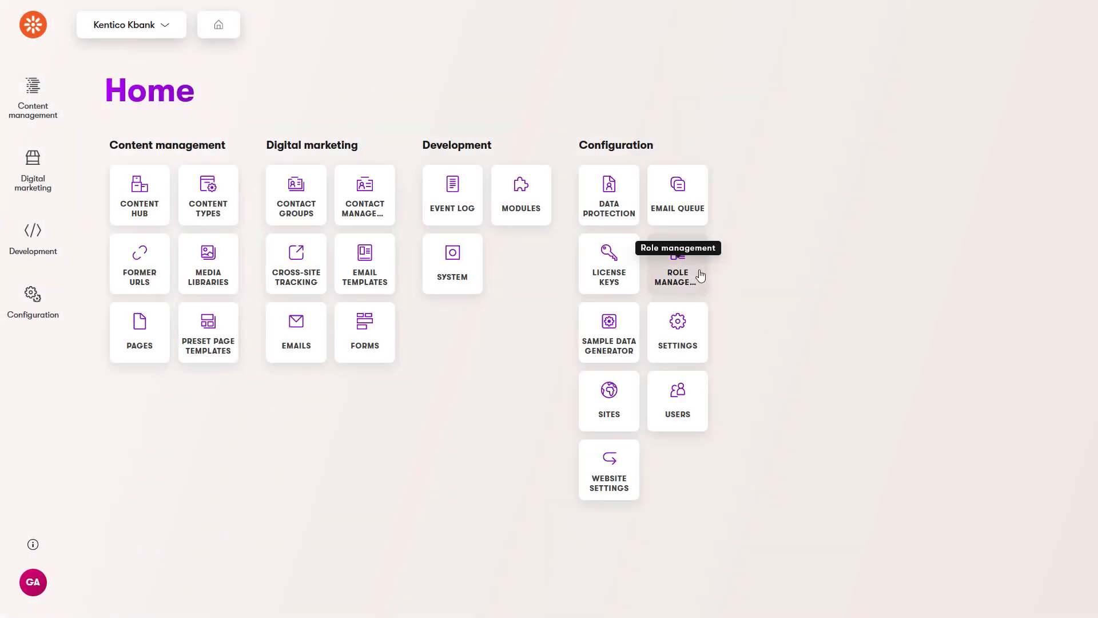
View the Digital Channel Manager role in Role management, return to the roles list, then show Configuration apps.
left_click(677, 264)
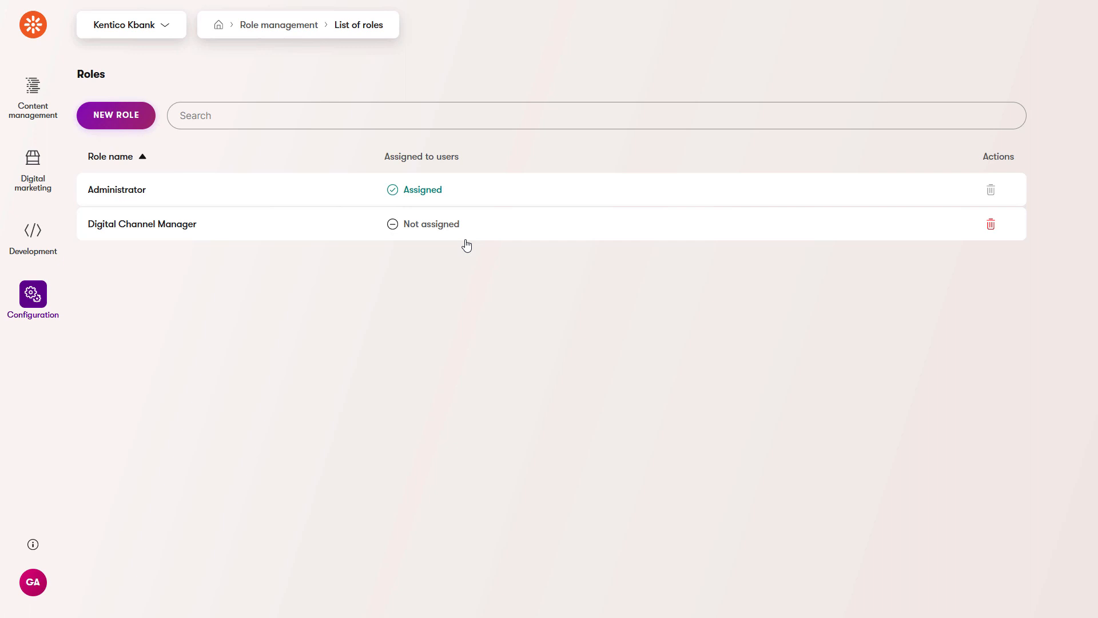
left_click(142, 225)
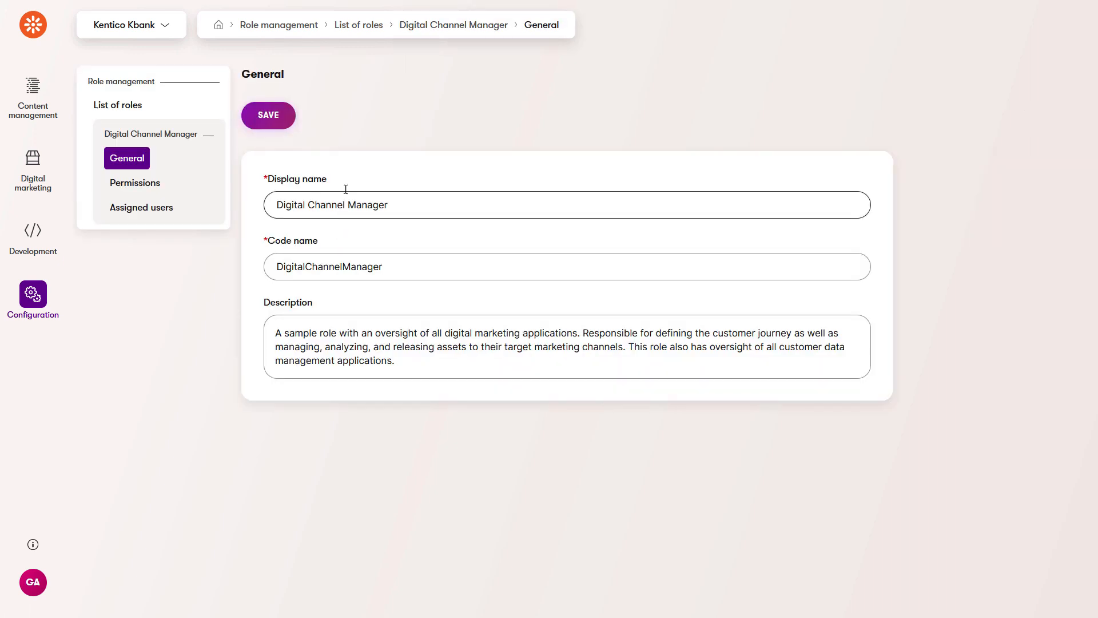
mouse_move(356, 26)
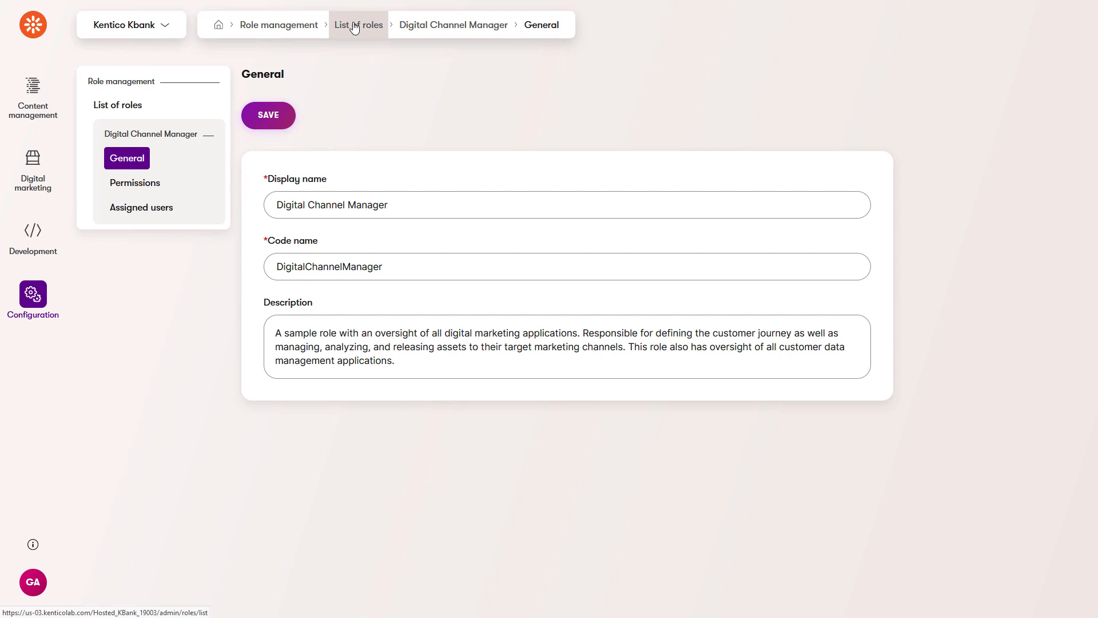
left_click(358, 25)
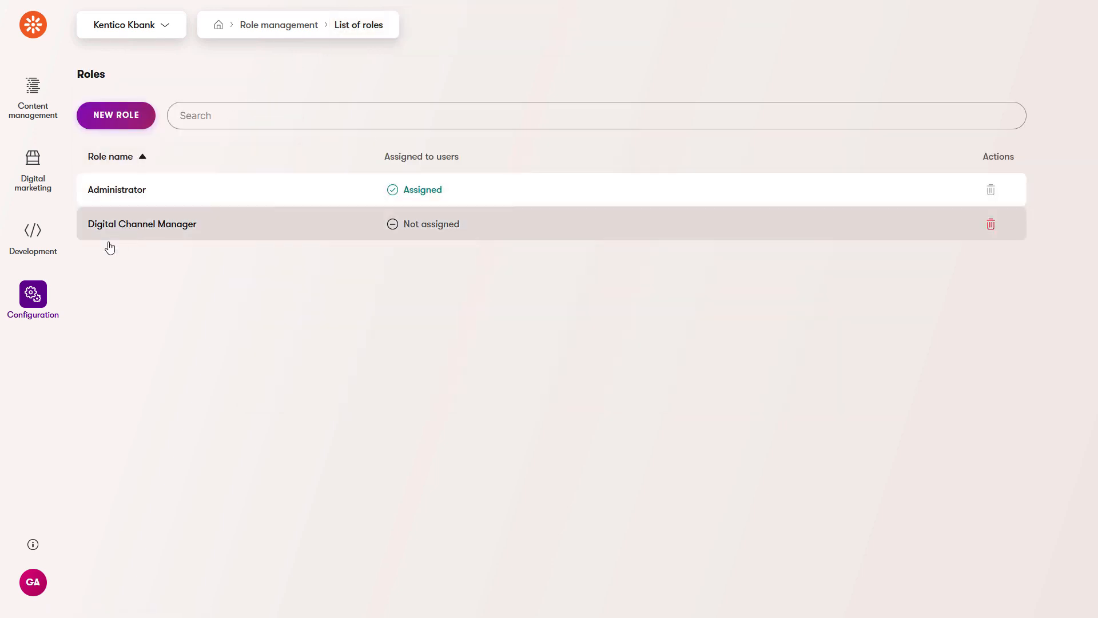
left_click(33, 294)
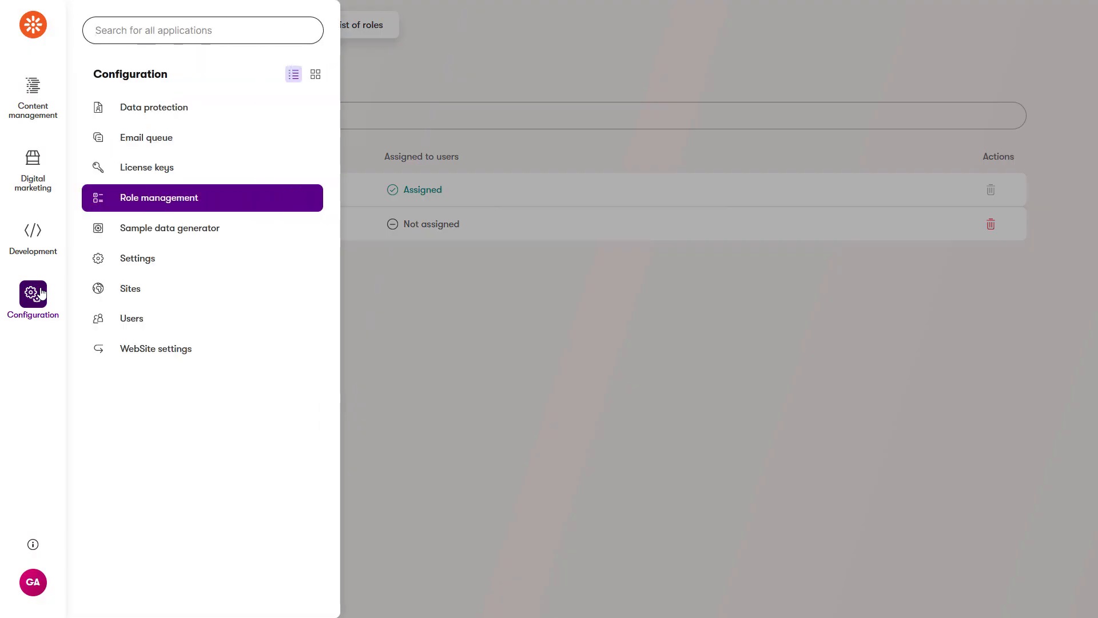
View the Users list with its user-creation restriction warning, then return to the Home dashboard.
left_click(131, 318)
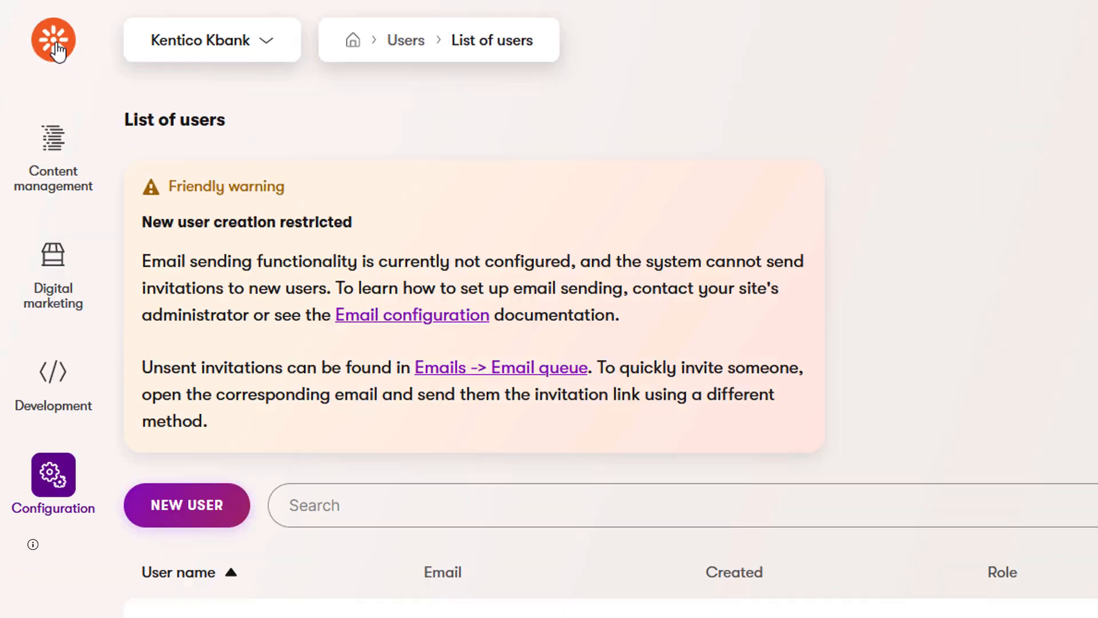
left_click(53, 40)
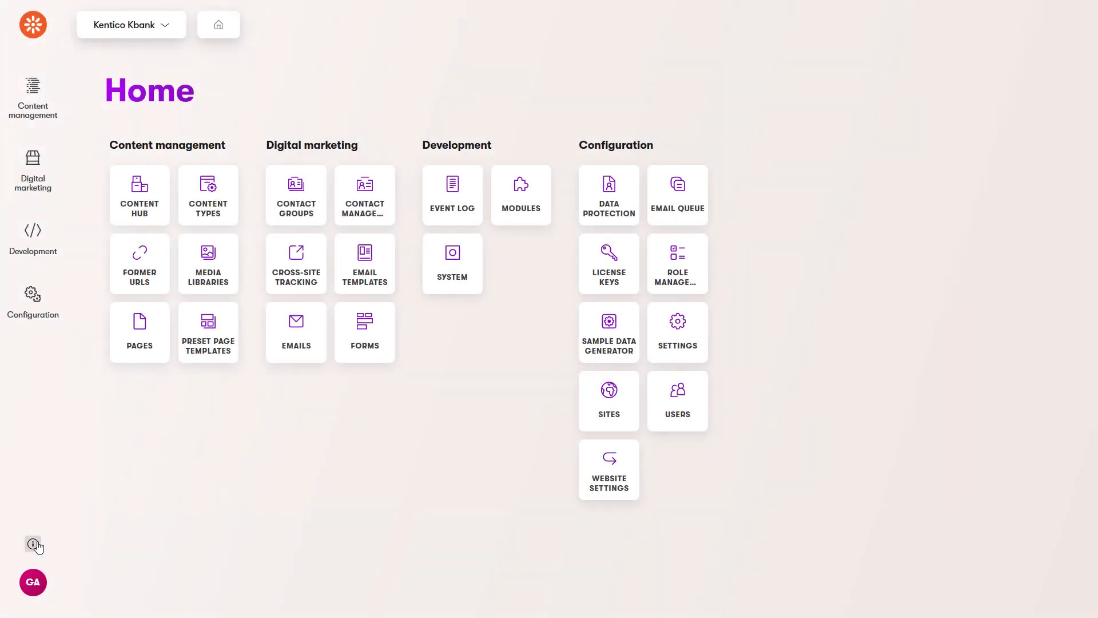
left_click(33, 543)
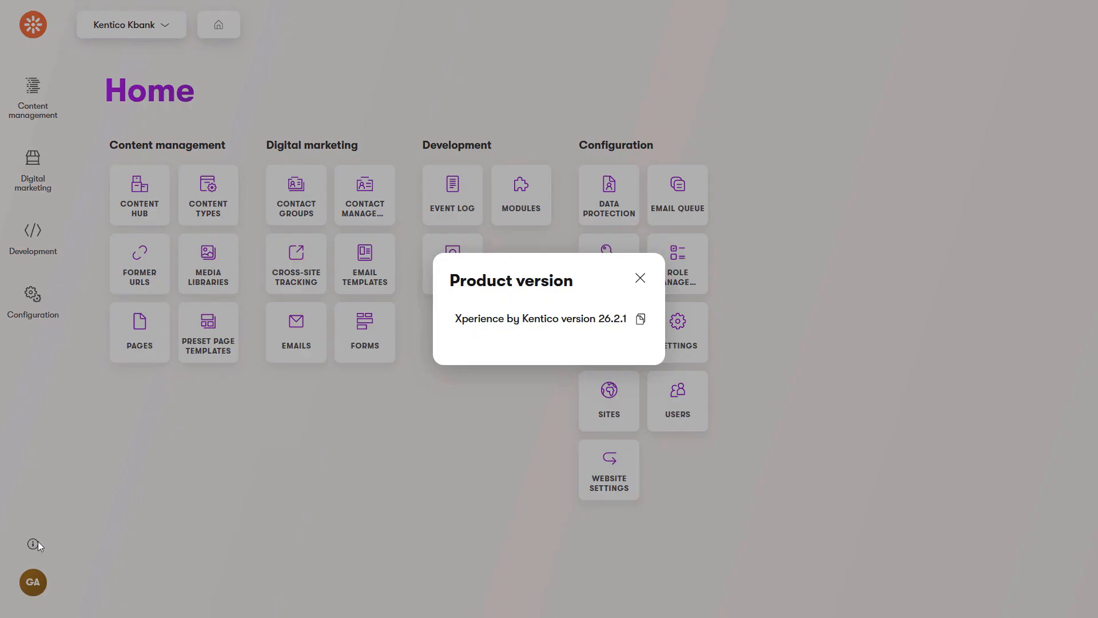
mouse_move(405, 456)
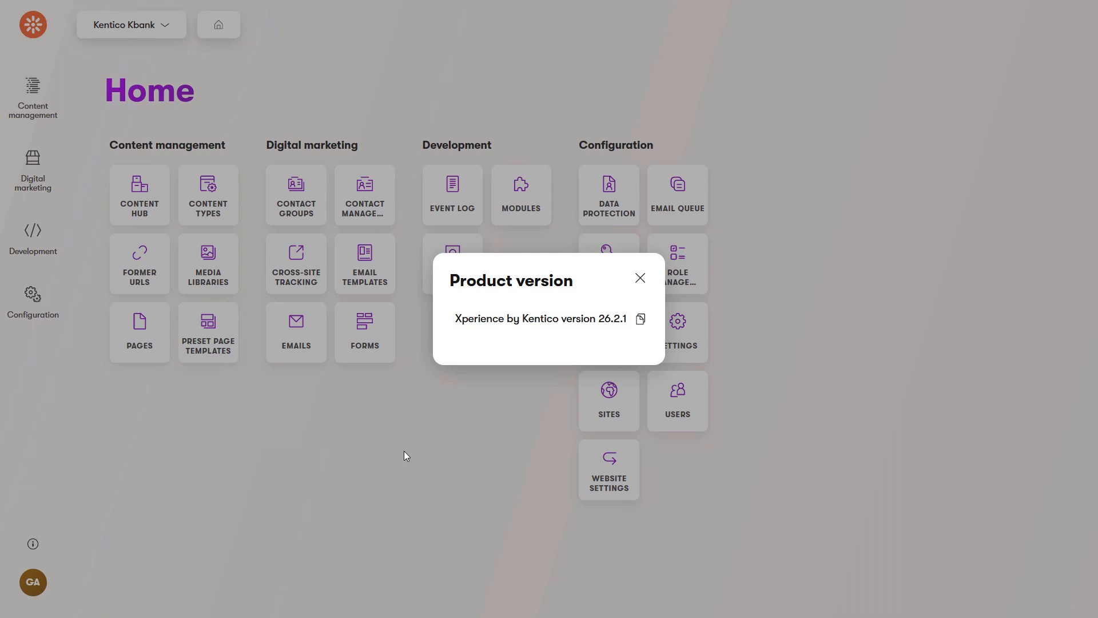
left_click(640, 277)
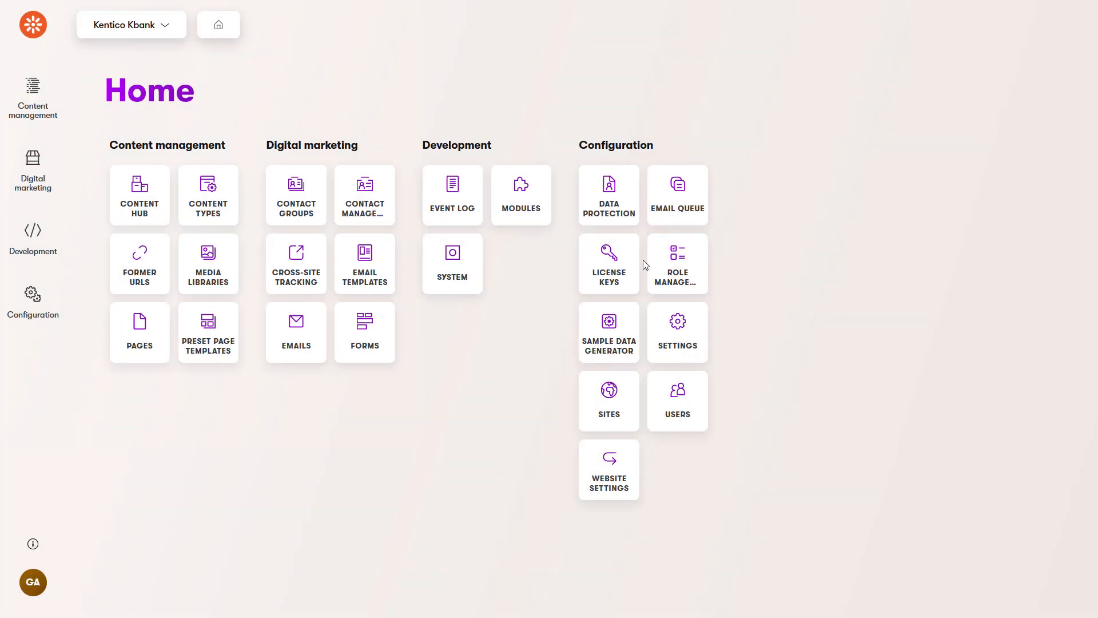
left_click(33, 582)
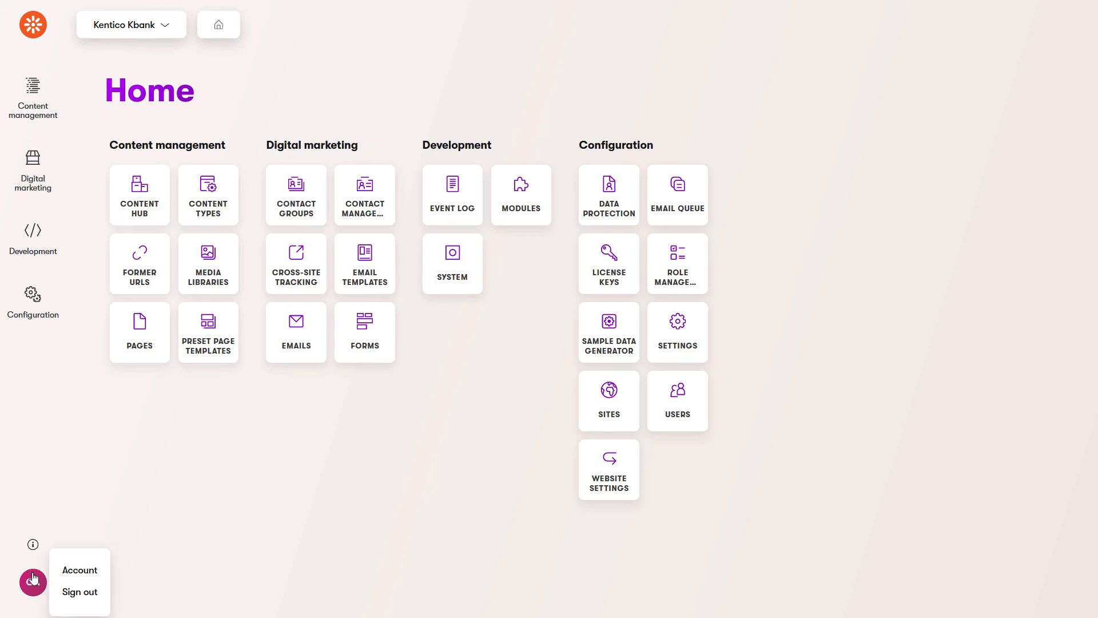
View the account's general details and Password page, then sign out to the sign-in screen.
left_click(80, 570)
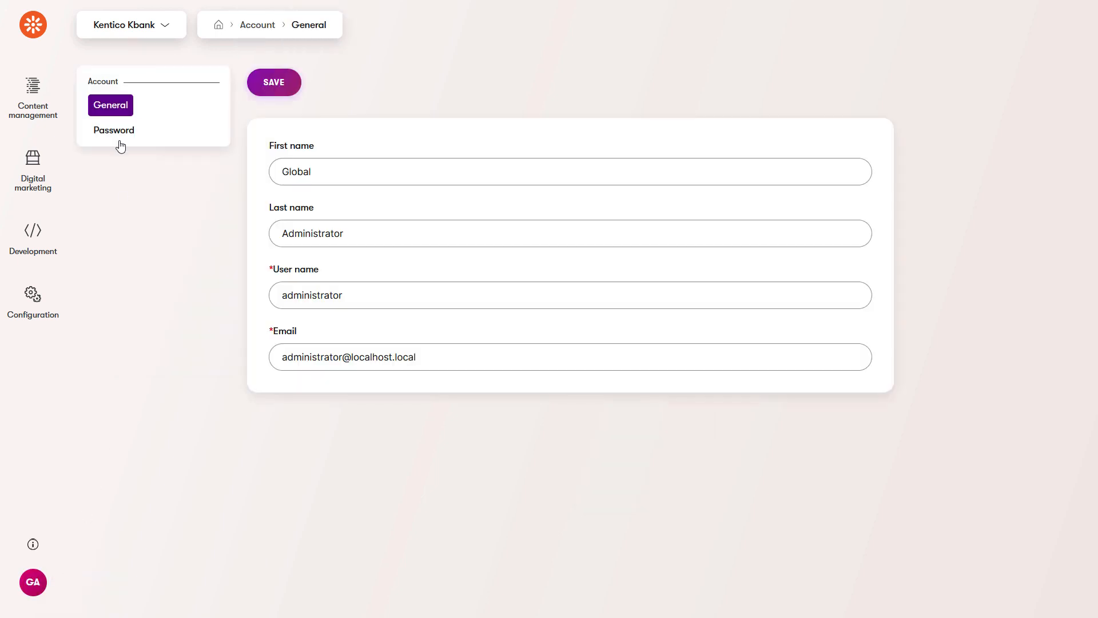
left_click(114, 129)
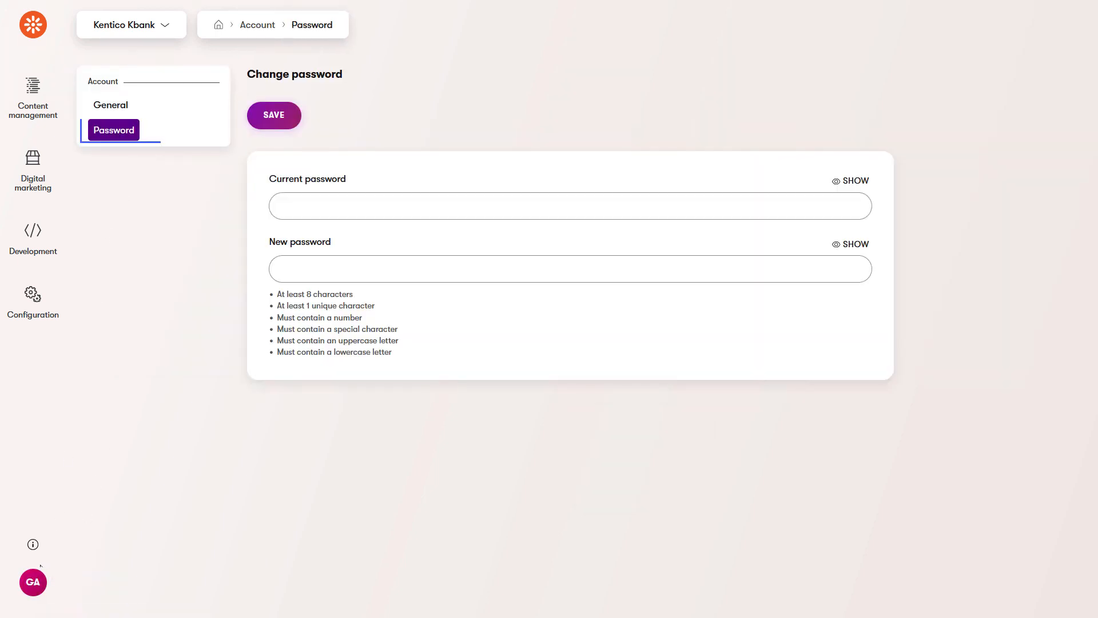
left_click(33, 581)
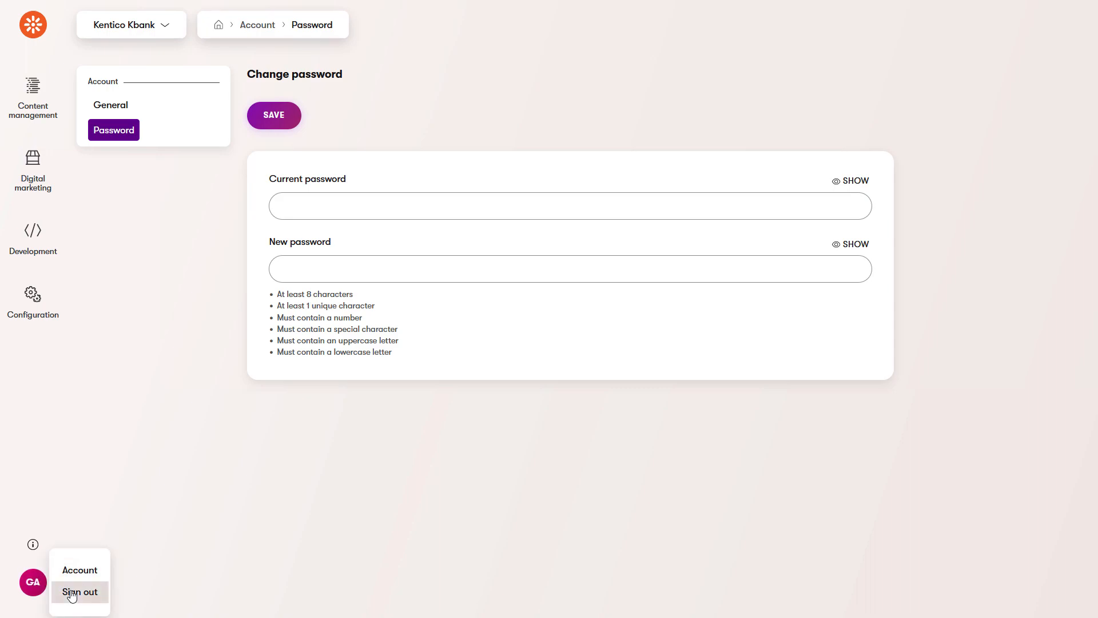
left_click(80, 592)
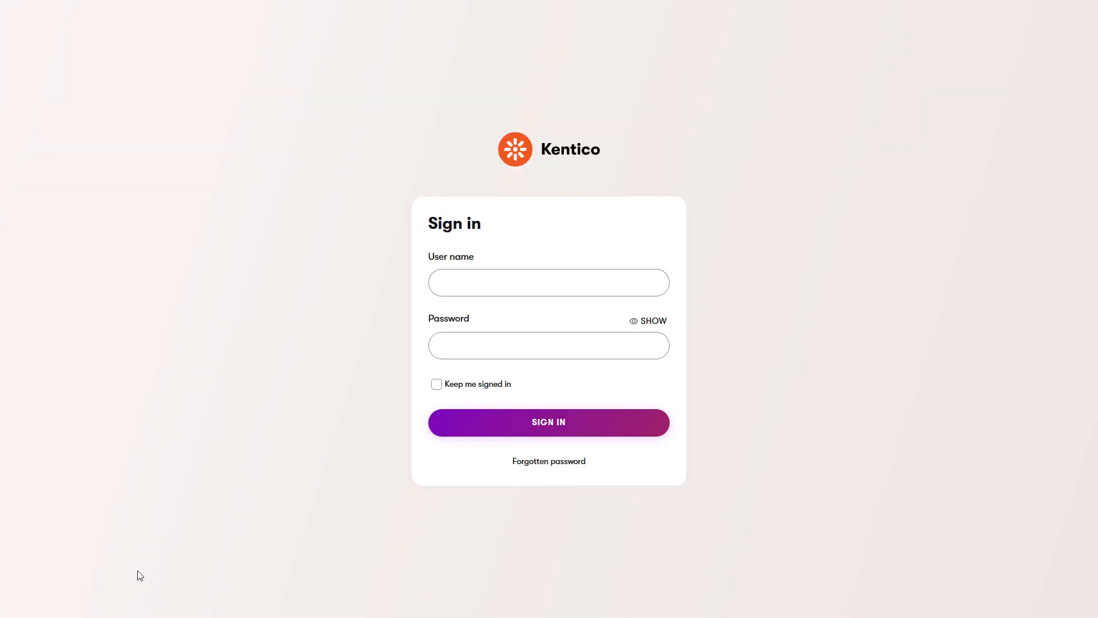
mouse_move(165, 563)
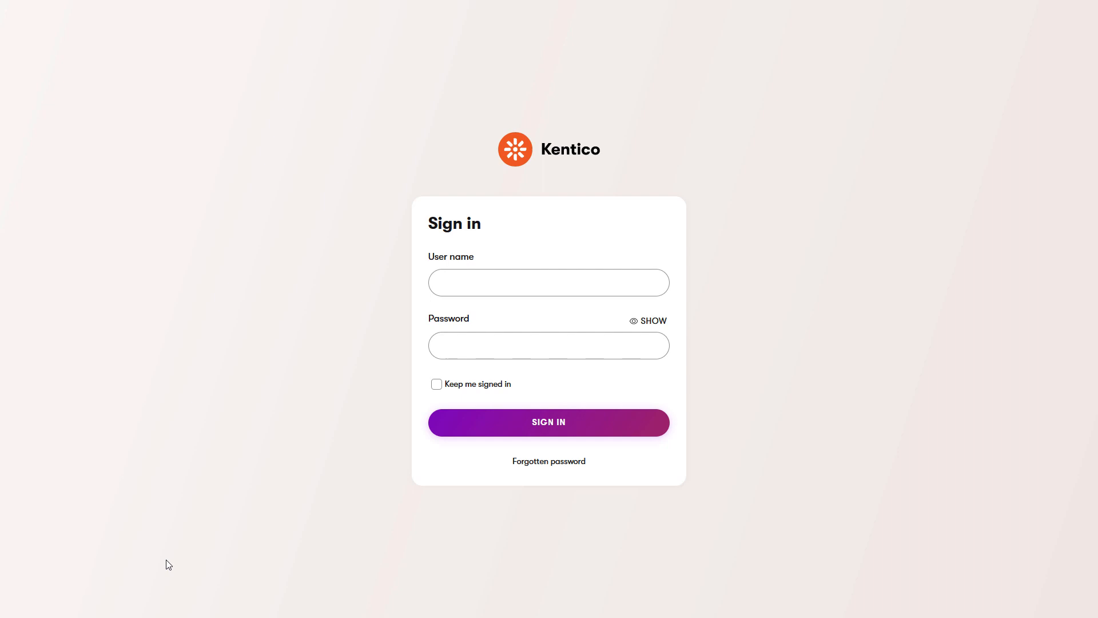